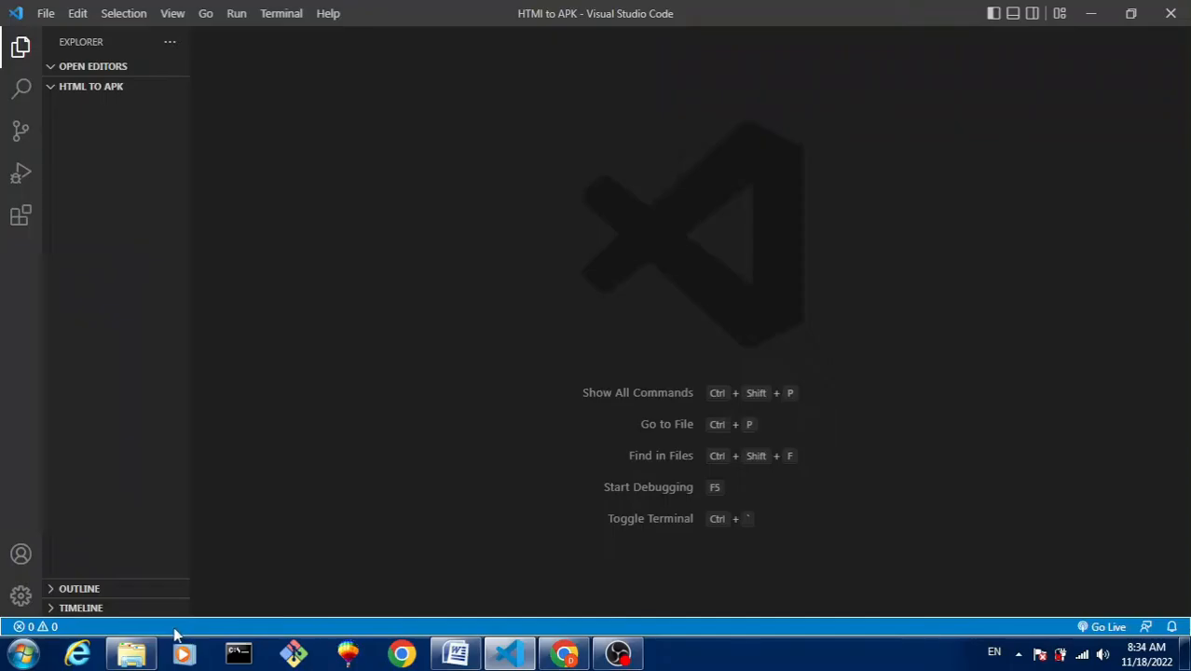
mouse_move(131, 652)
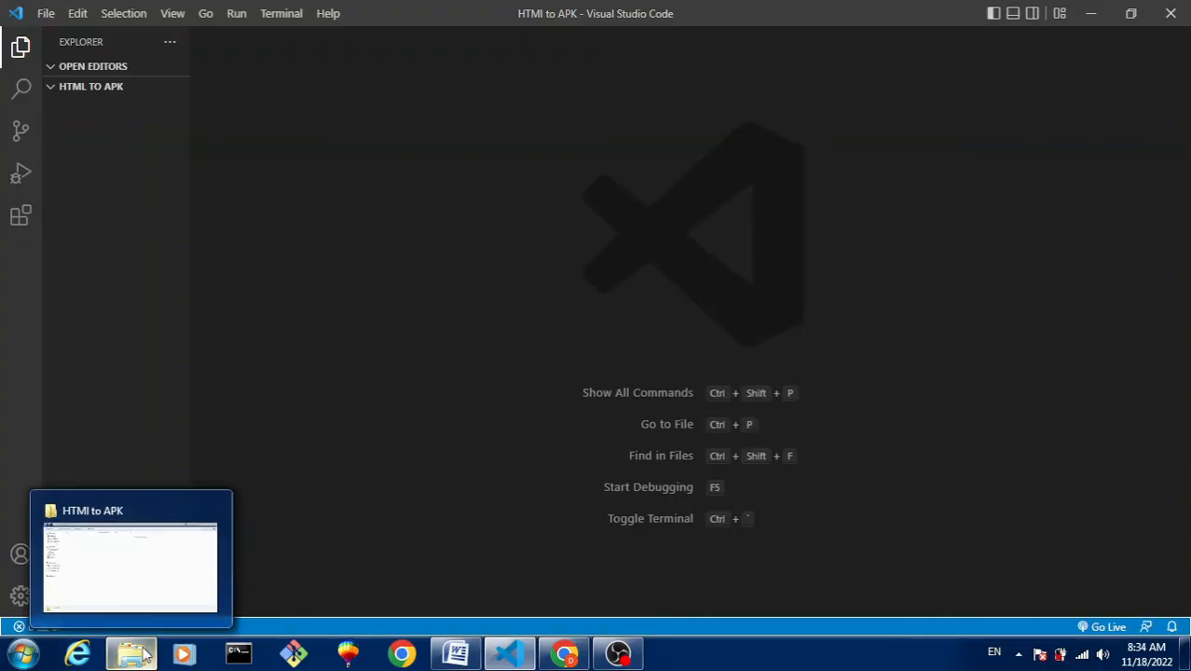
Step: Create the res and www folders in the empty HTML to APK project folder
left_click(130, 560)
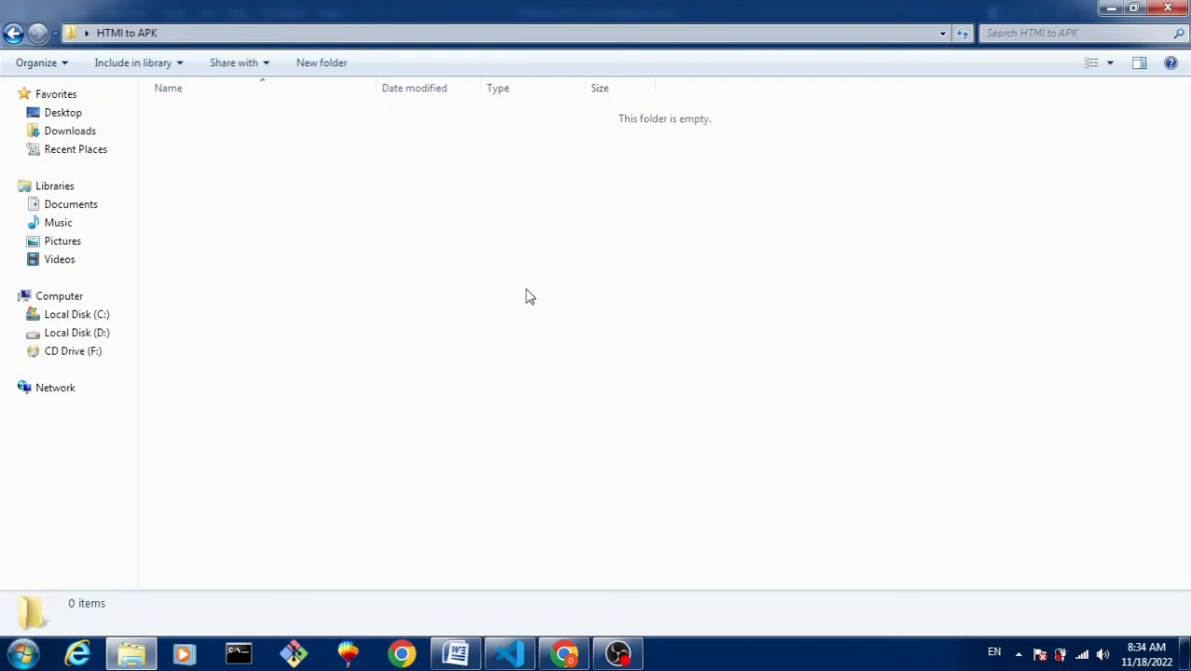
right_click(531, 296)
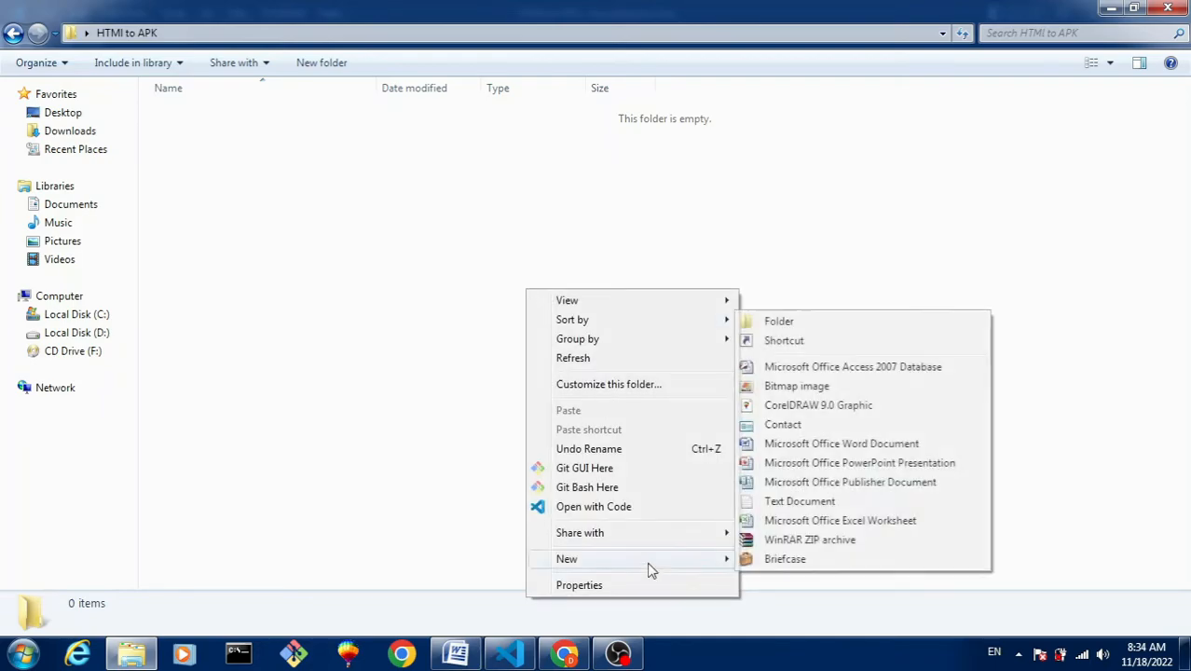
left_click(779, 321)
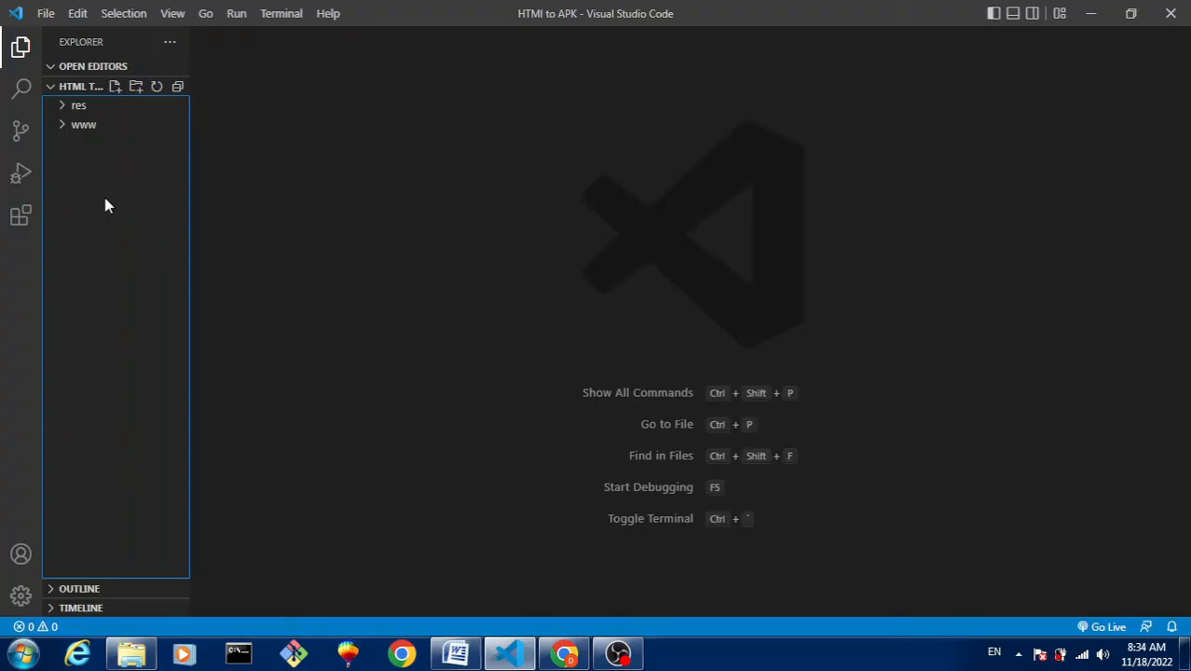
Step: Create an empty index.html inside the www folder and start editing it
left_click(84, 124)
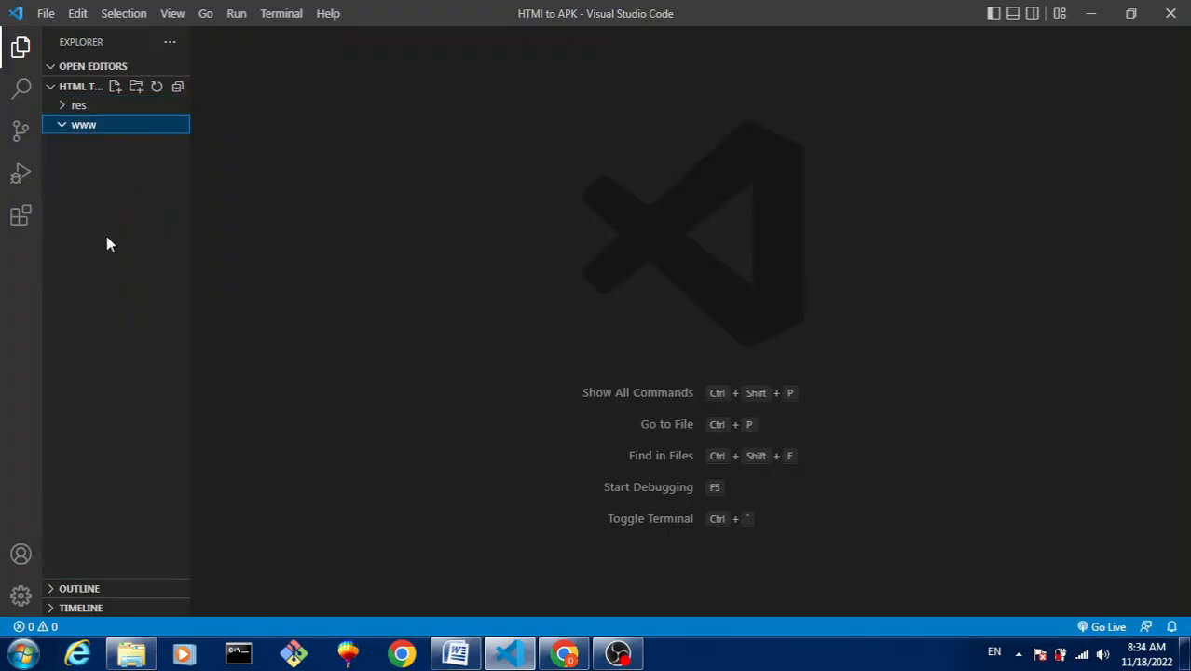
left_click(115, 86)
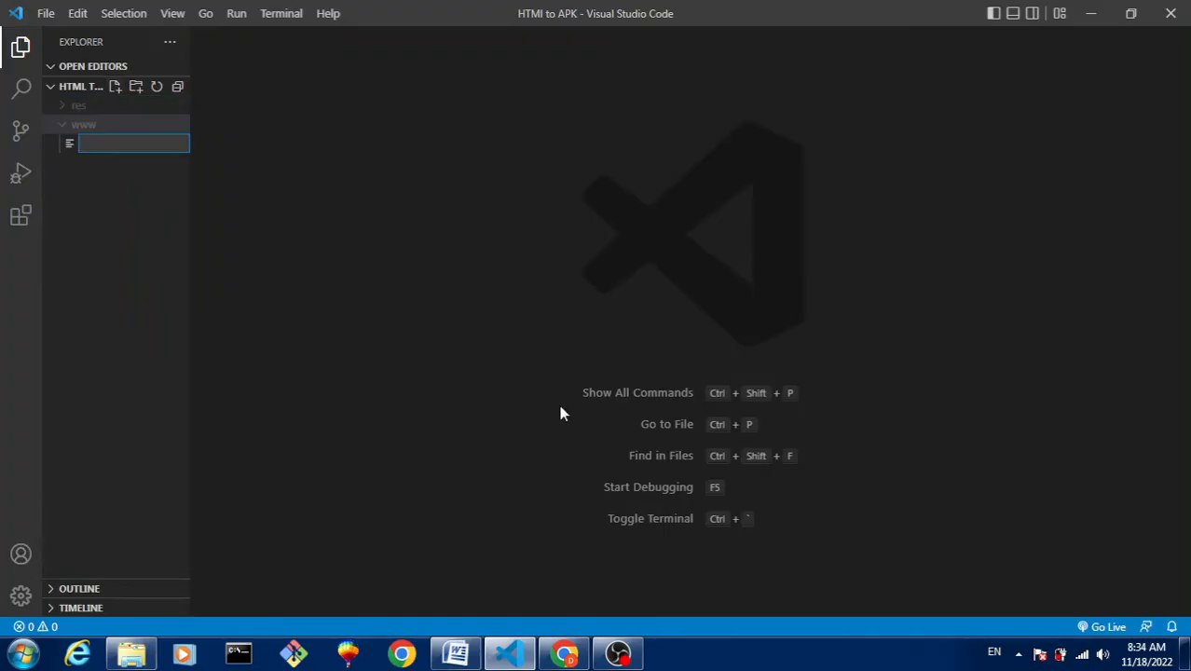
type("inde")
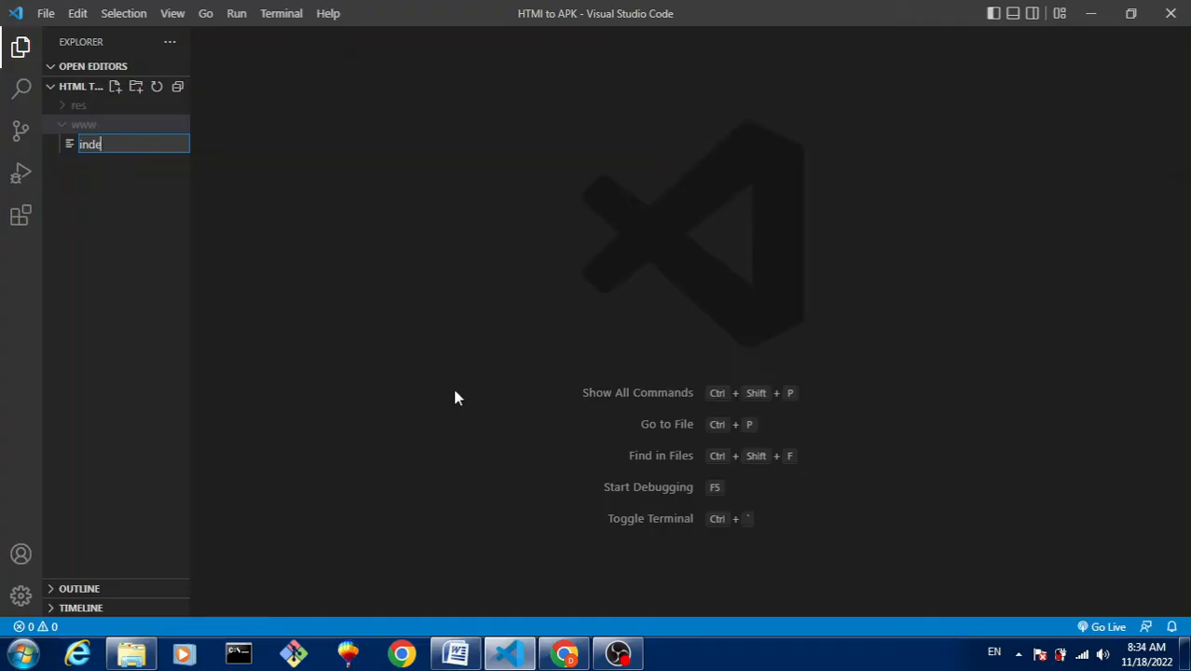
type("x.html")
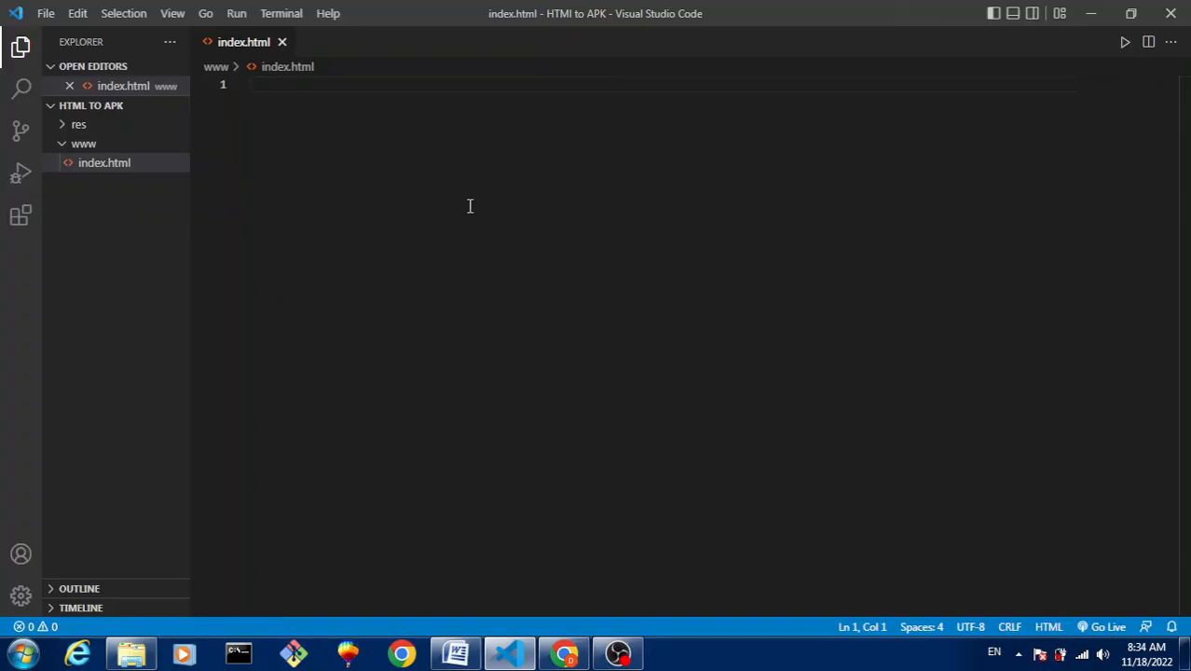
left_click(563, 652)
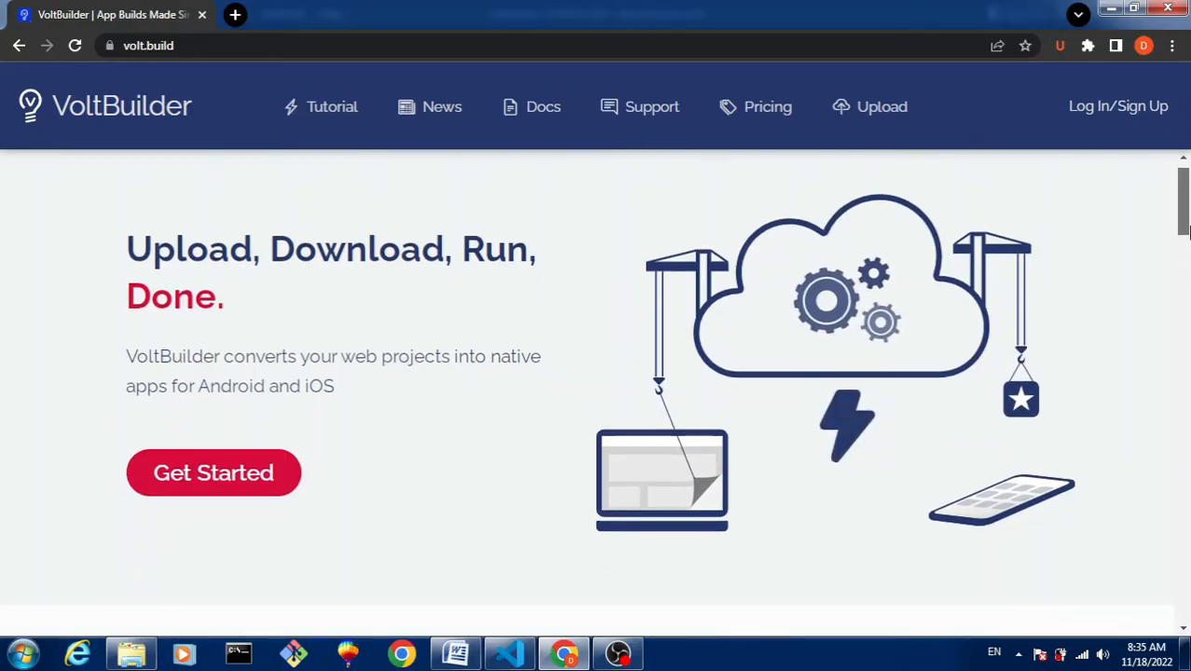
Step: Scroll through the volt.build homepage to look it over
scroll("down", 3)
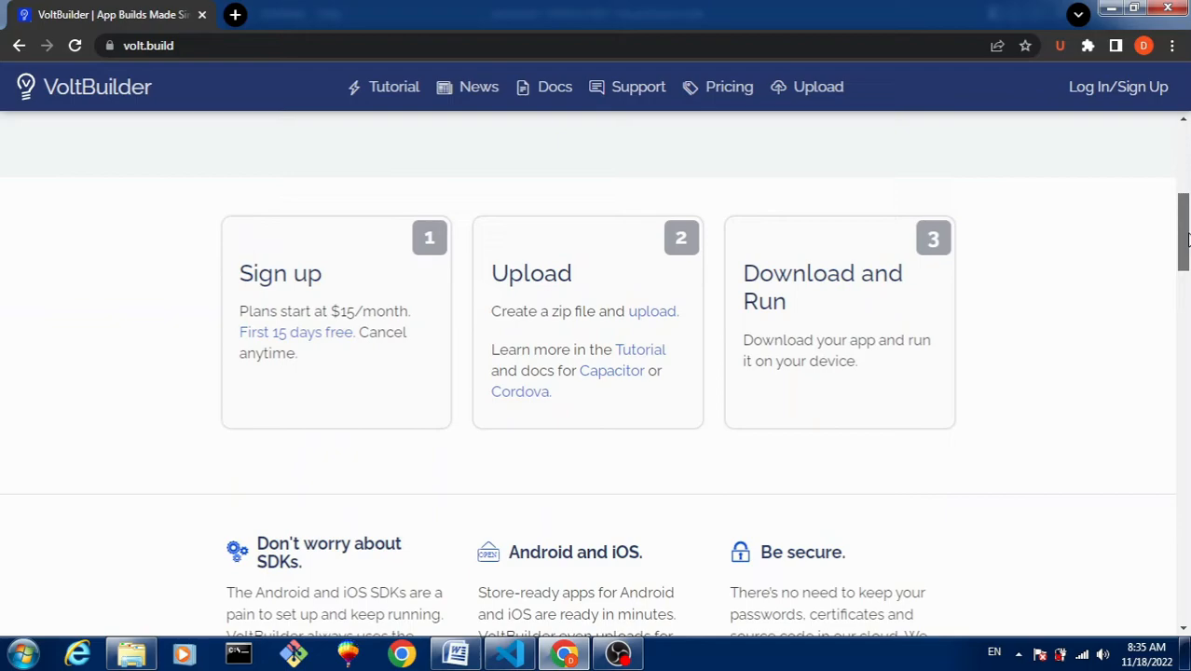
scroll("down", 3)
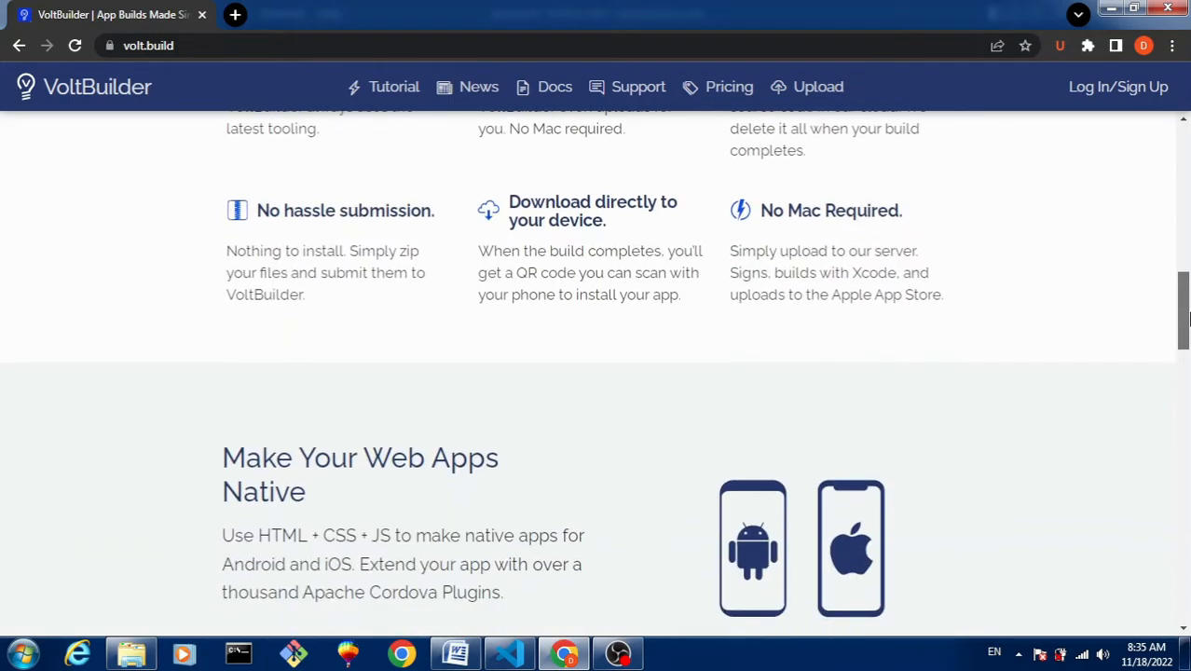
scroll("down", 3)
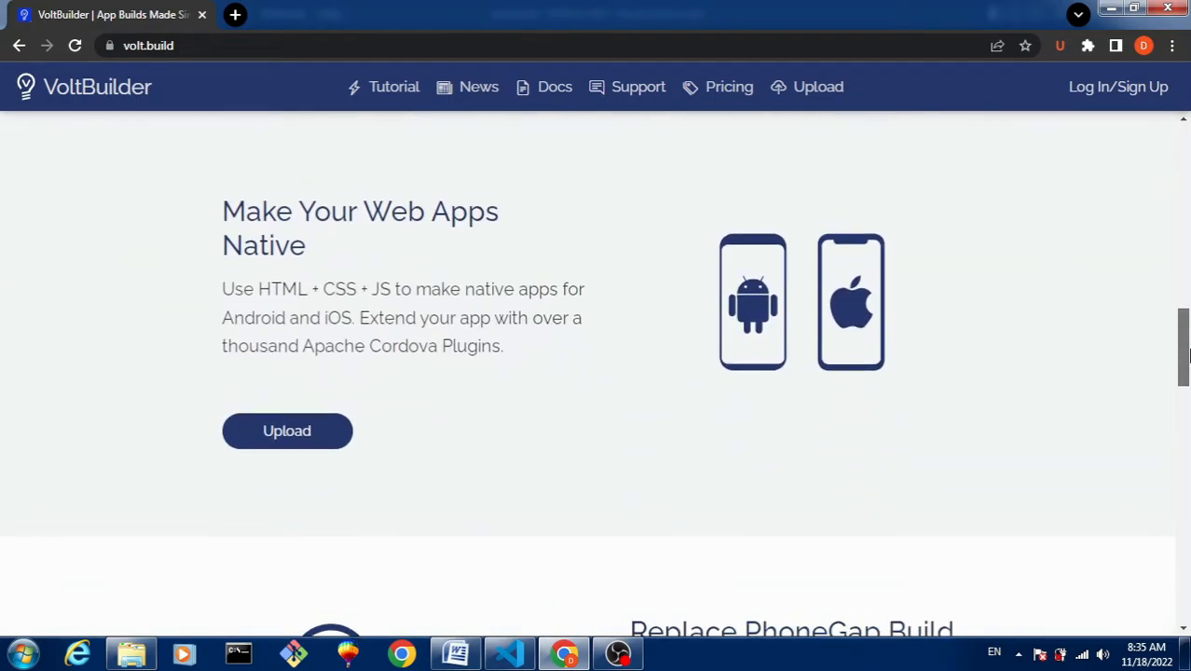
scroll("down", 3)
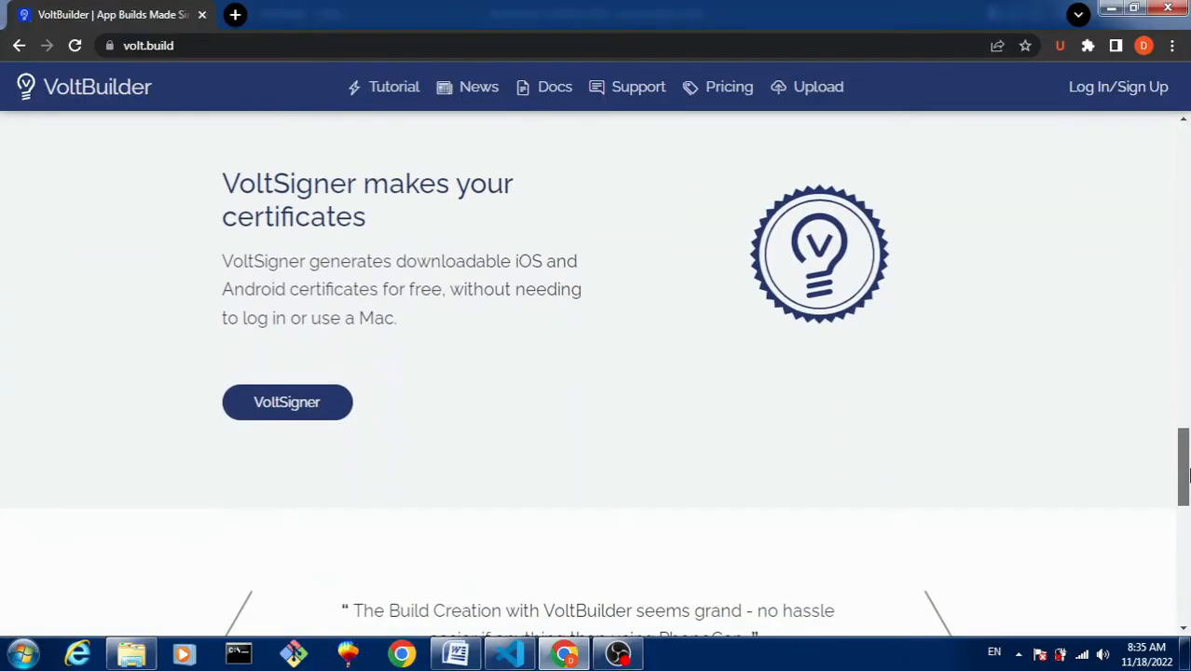
scroll("down", 3)
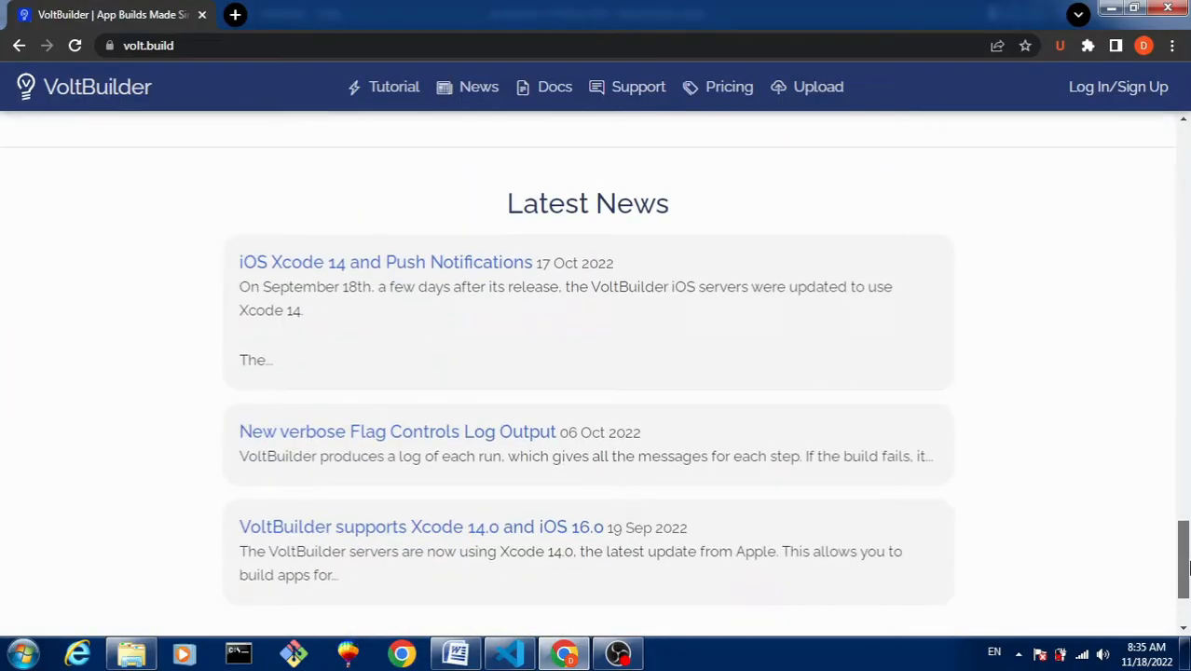
scroll("up", 3)
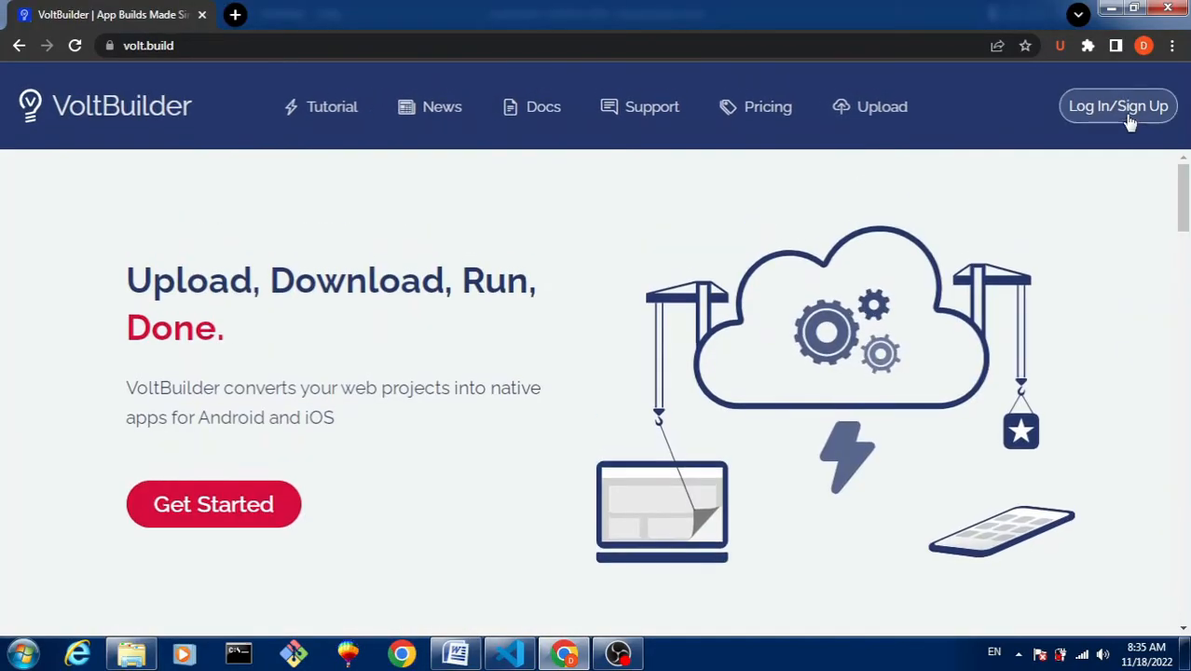
Step: Sign in to the VoltBuilder account and return to Visual Studio Code
left_click(1118, 106)
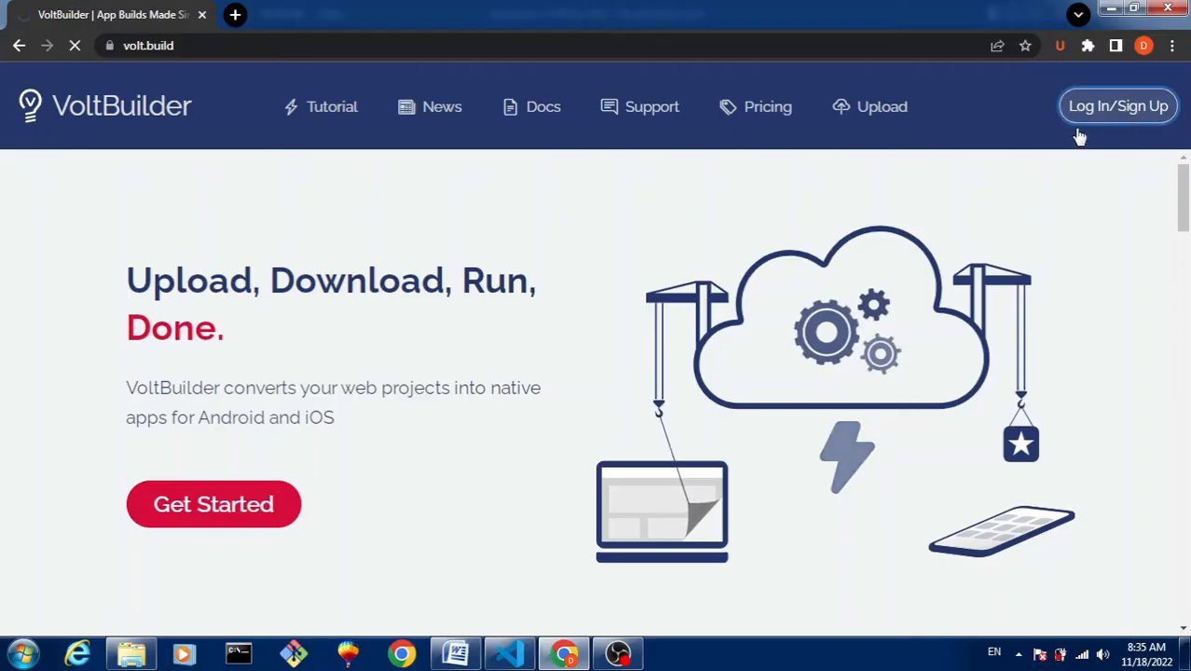
left_click(1118, 106)
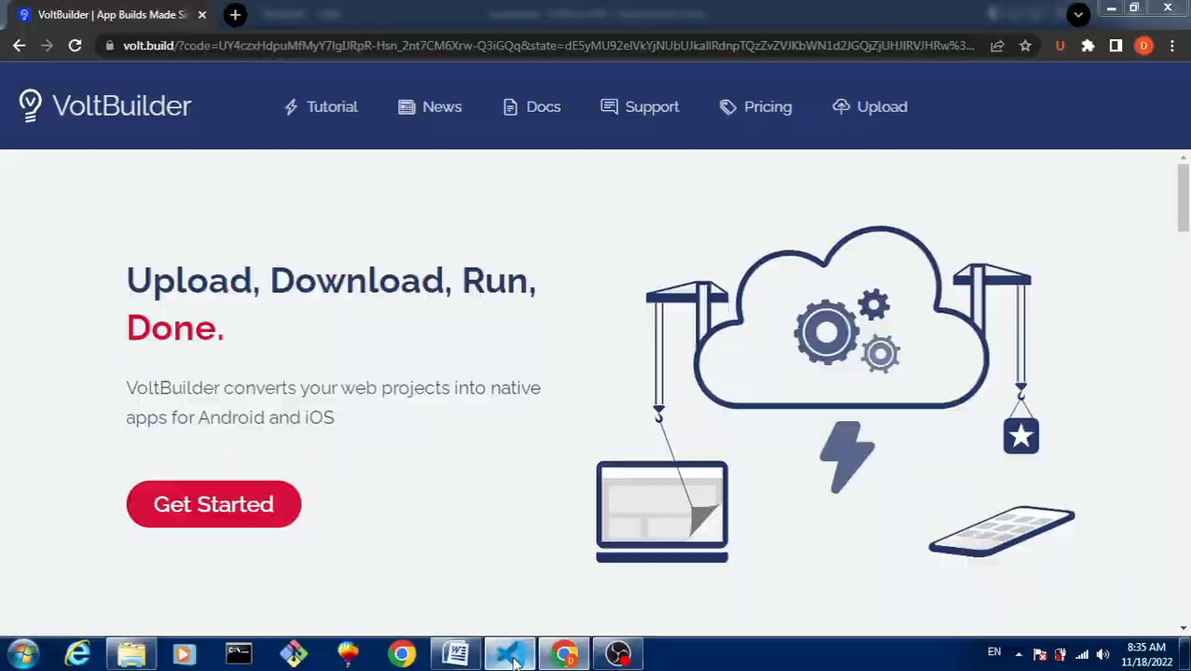
left_click(509, 652)
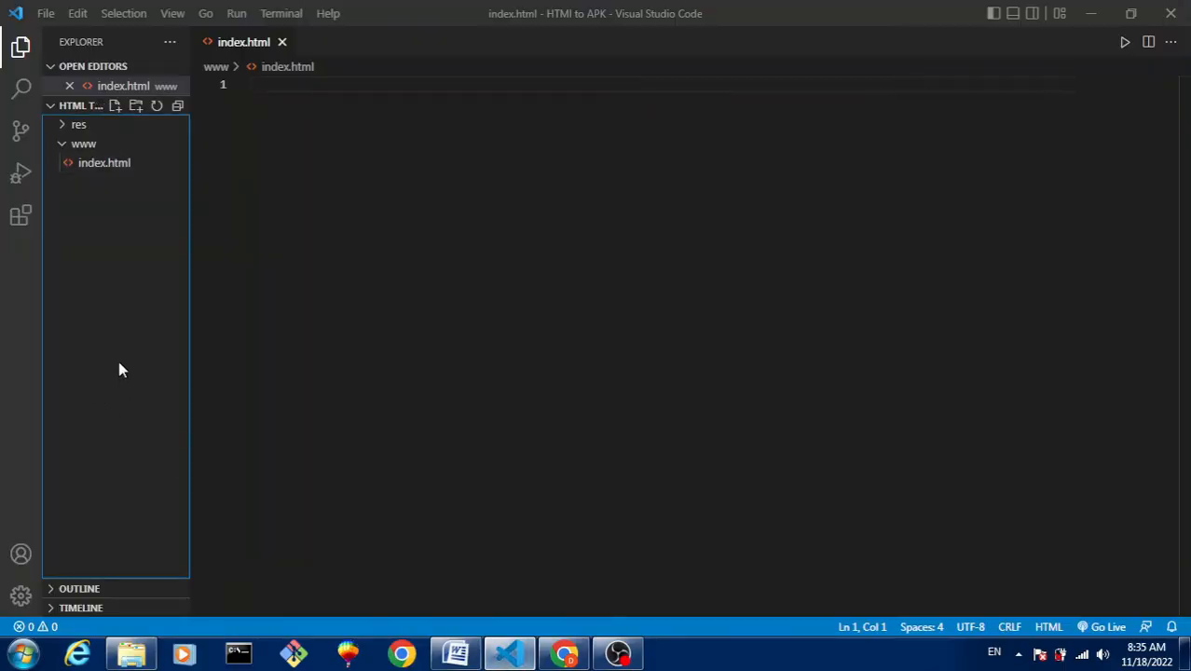
mouse_move(582, 562)
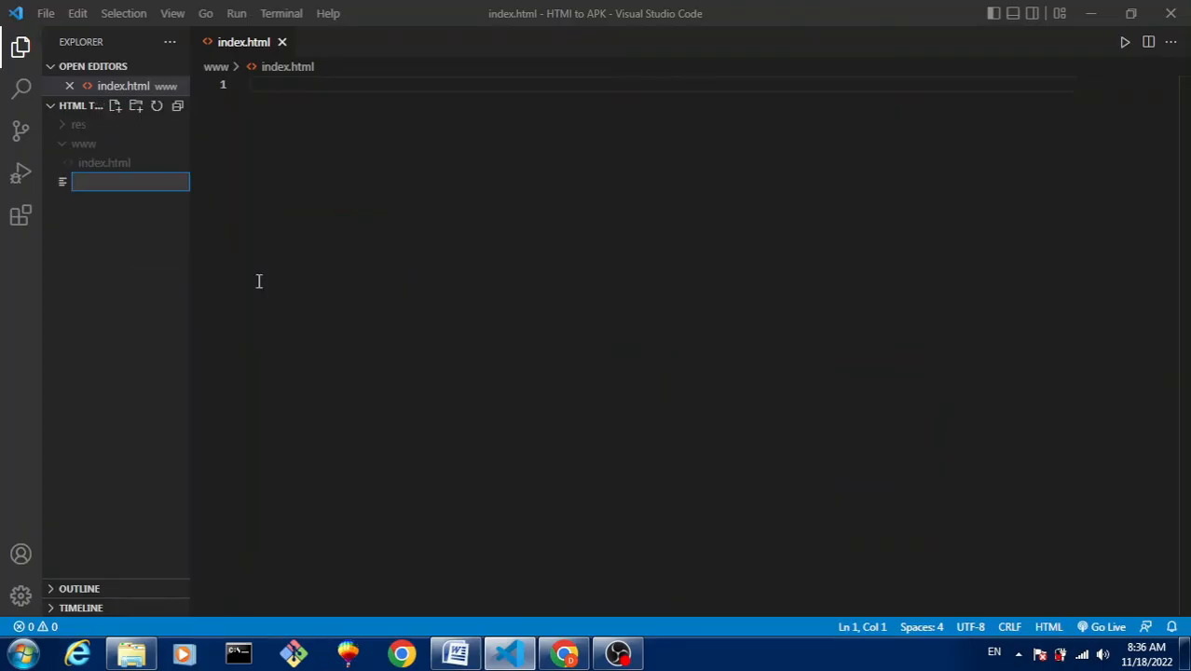
Step: Add voltbuilder.json and config.xml as new files at the project root
type("voltbuilder.json")
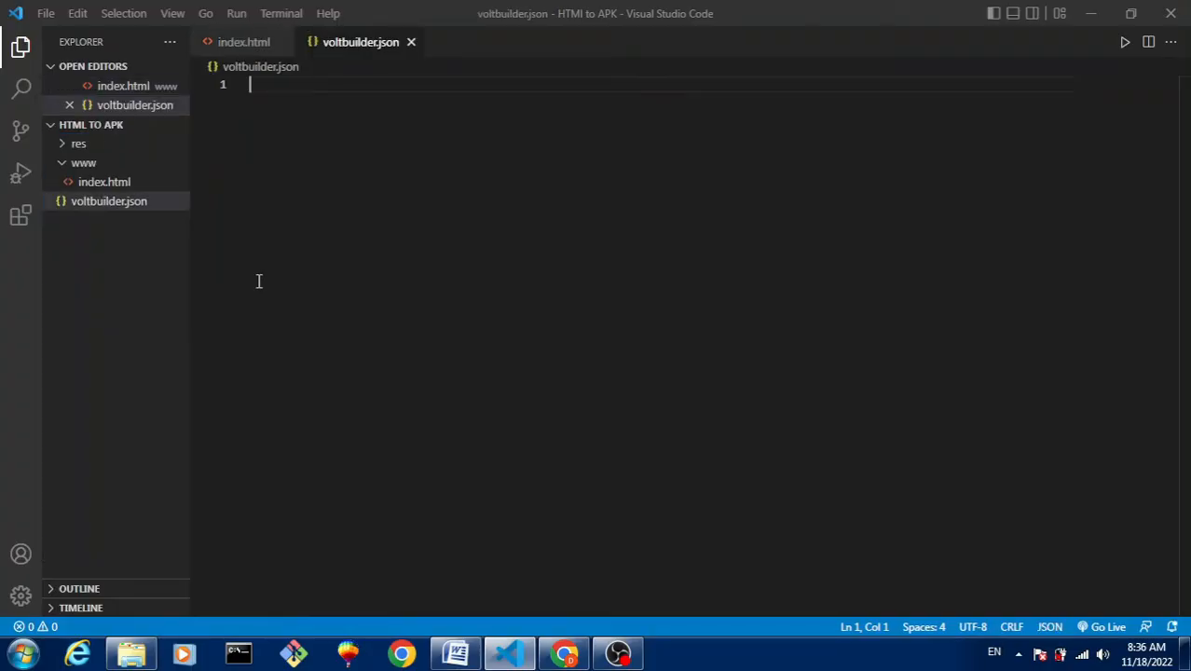
right_click(121, 261)
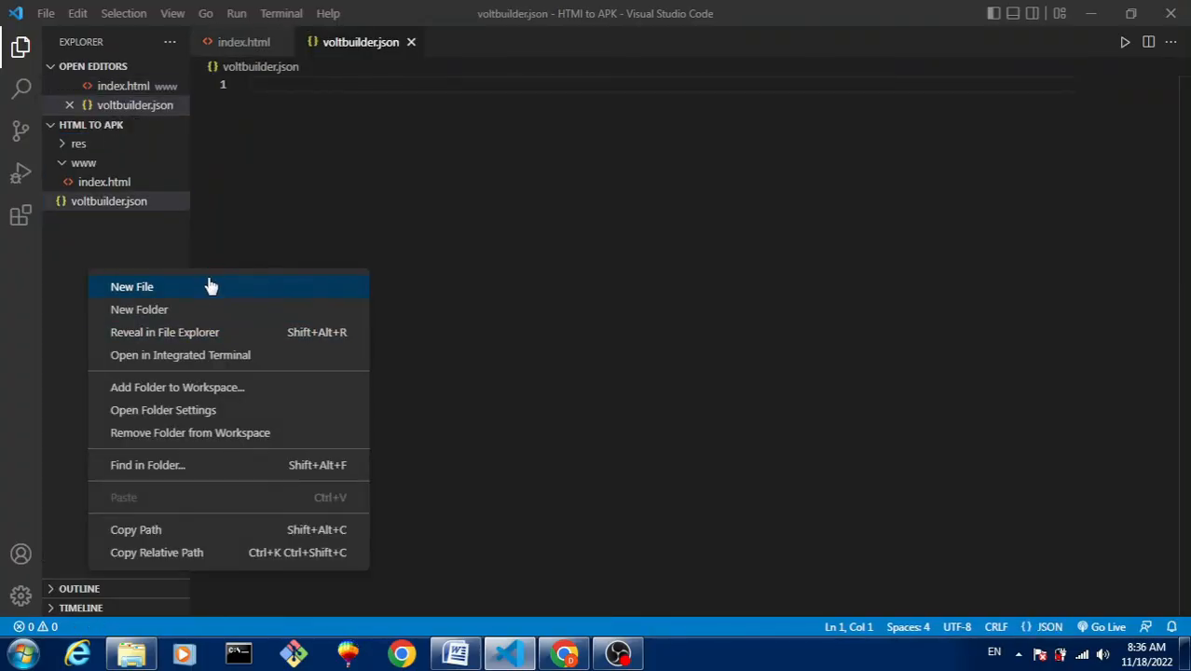
left_click(131, 286)
type("confi")
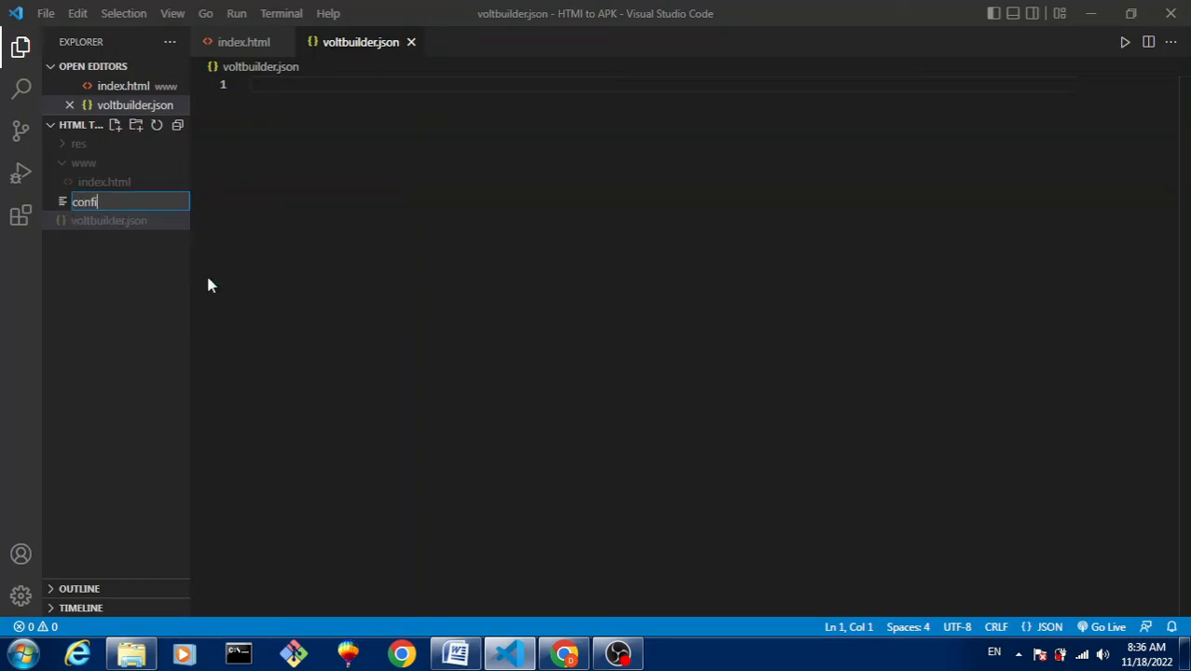
key("Enter")
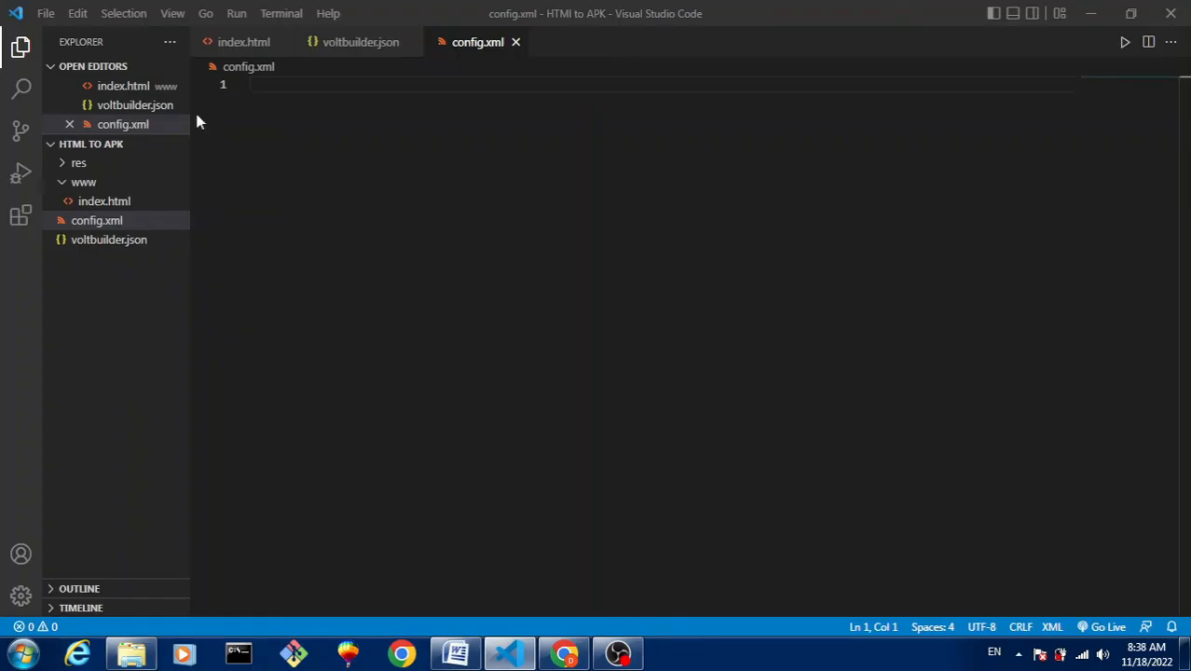
Step: Write the XML declaration and widget opening with android-versionCode '1'
type("<")
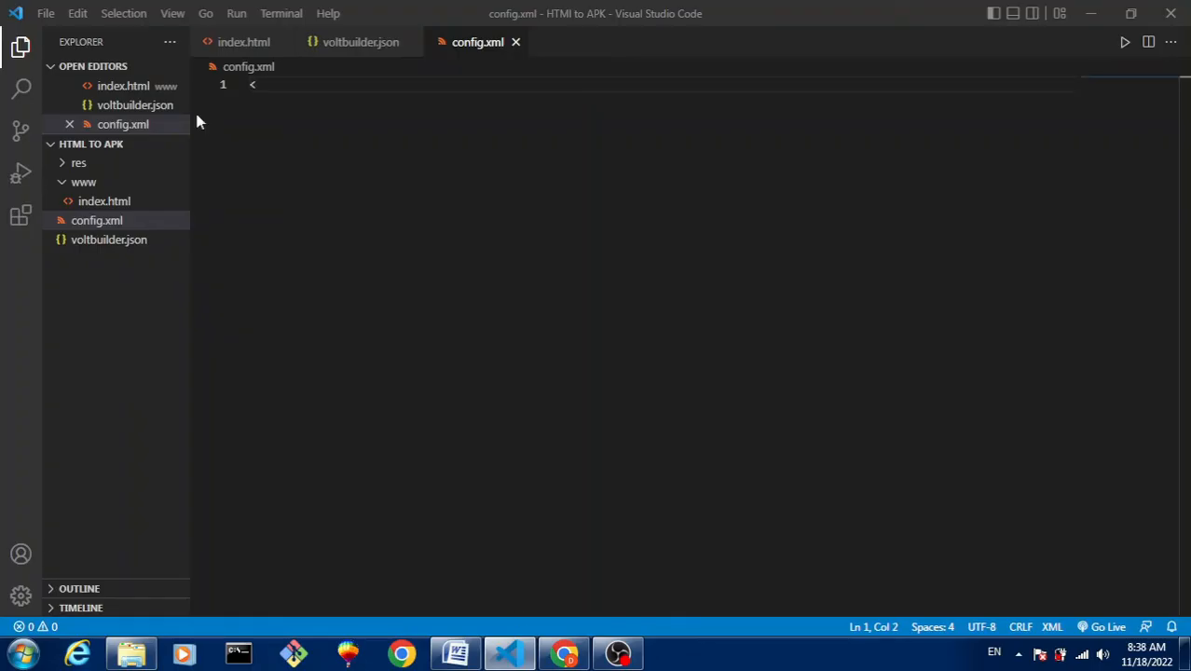
type(">")
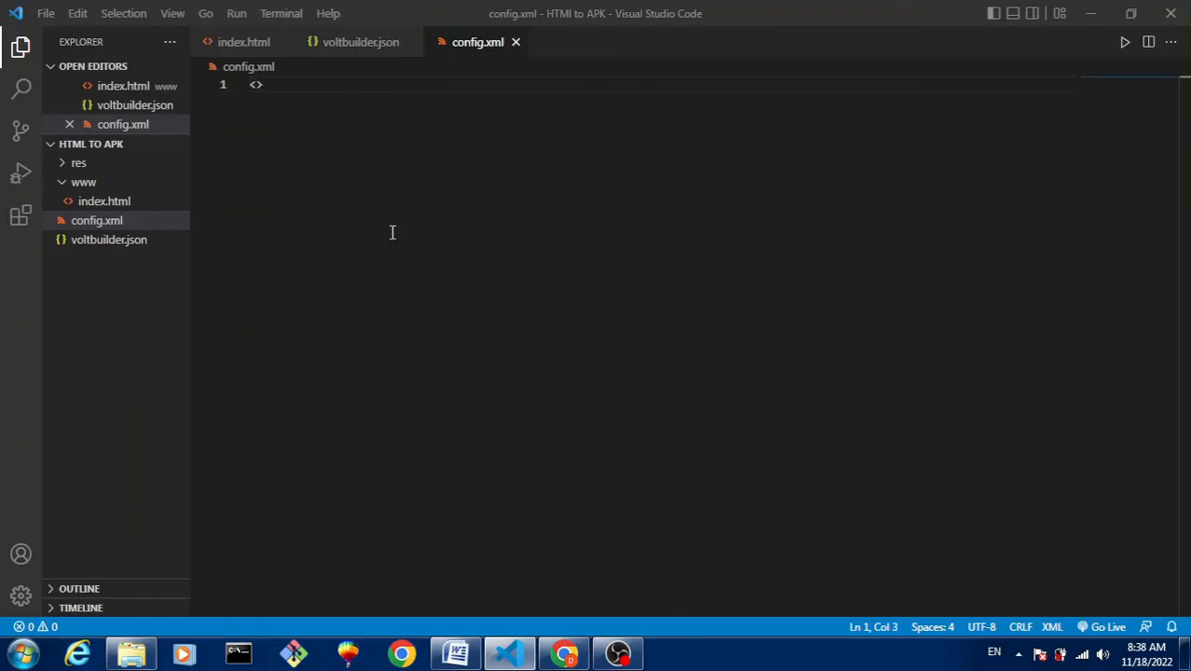
type("?xml version = '1.0' encoding = \"UTF-8\" ?")
type("and")
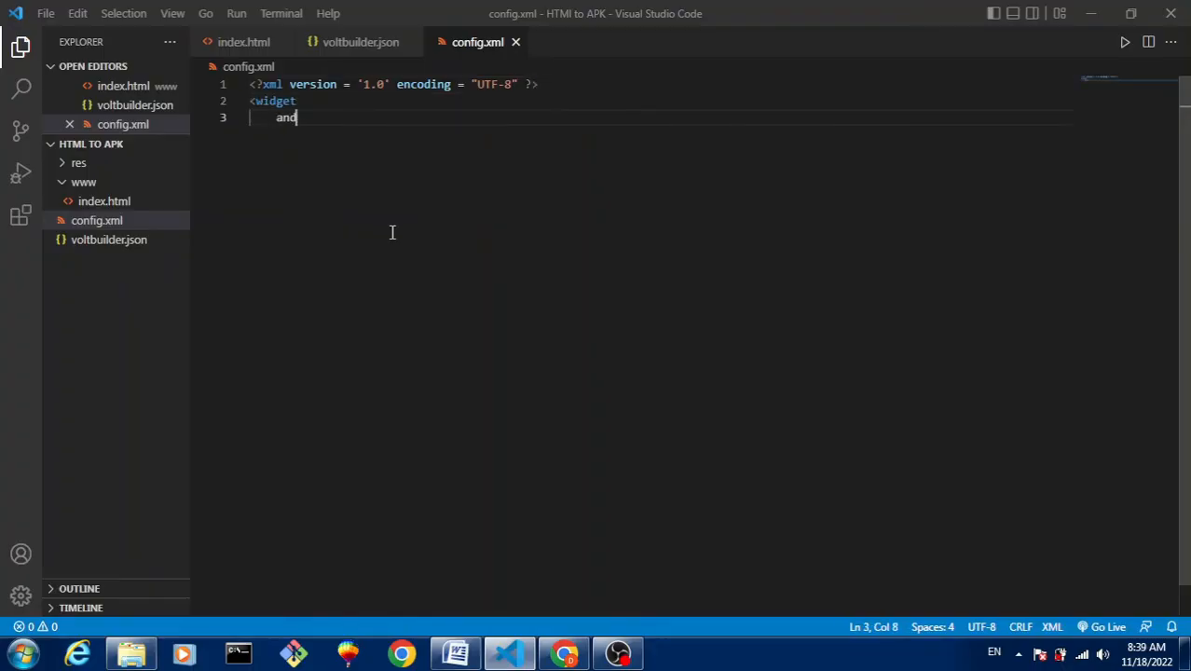
type("roid-versionCode = '1'")
type("id = 'com.CodePocker.NamePrinter")
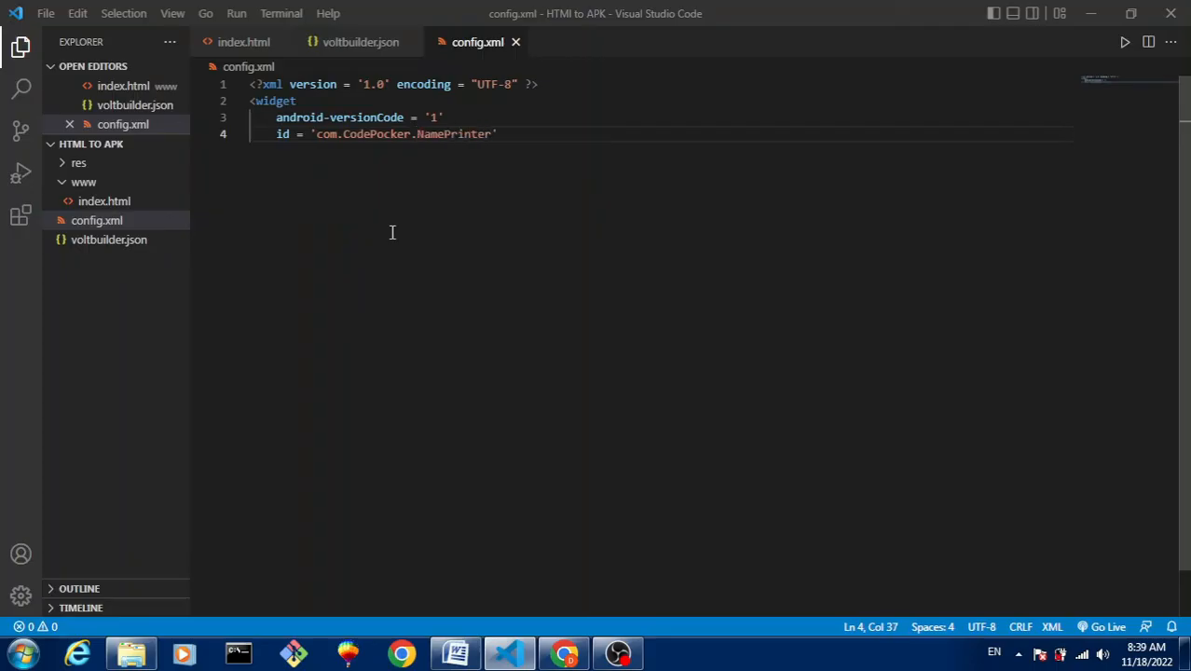
Step: Add version 1.0.0, xmlns, description and closing widget tag, then switch to voltbuilder.json
type("version = '1.0.0'")
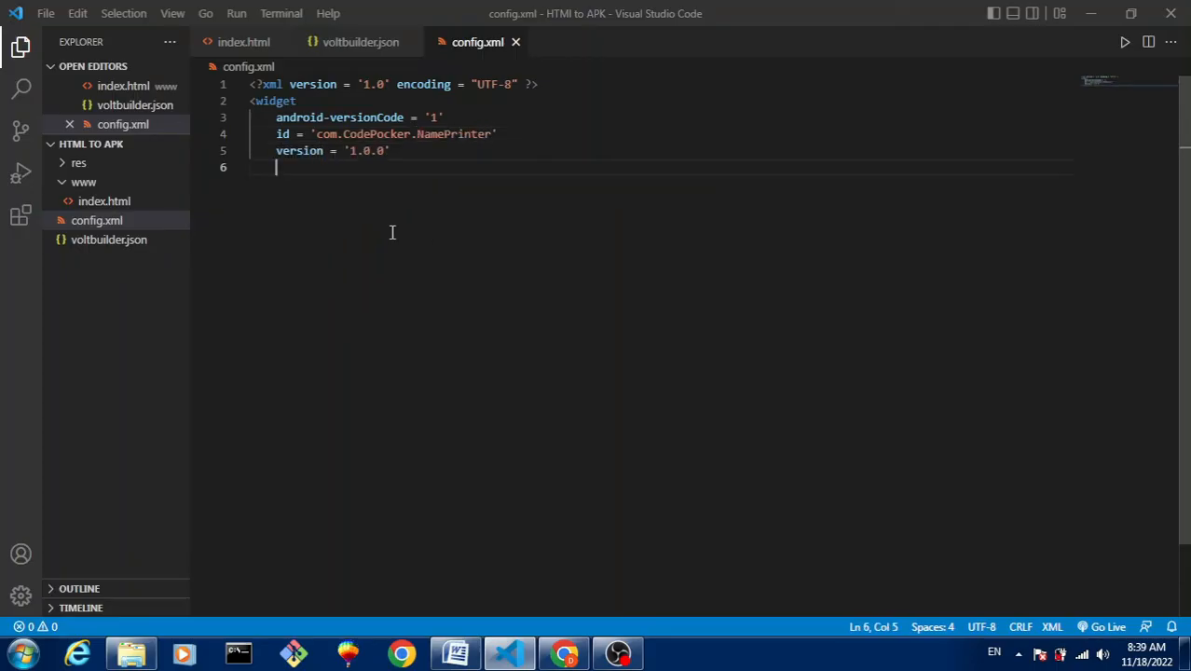
type("xmlns = 'https://www.w23.org/ns/widgets'>")
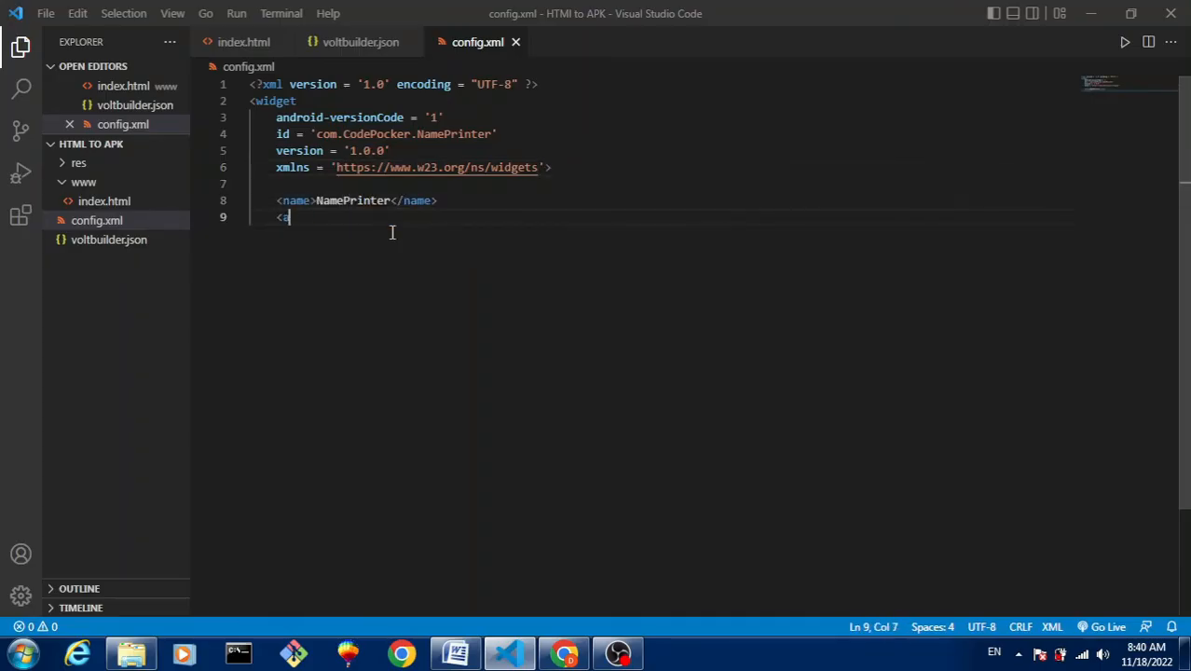
type("<description>Print your name by submitting the form</description>")
type("<preference name = 'orientation' value = 'portrait'/>")
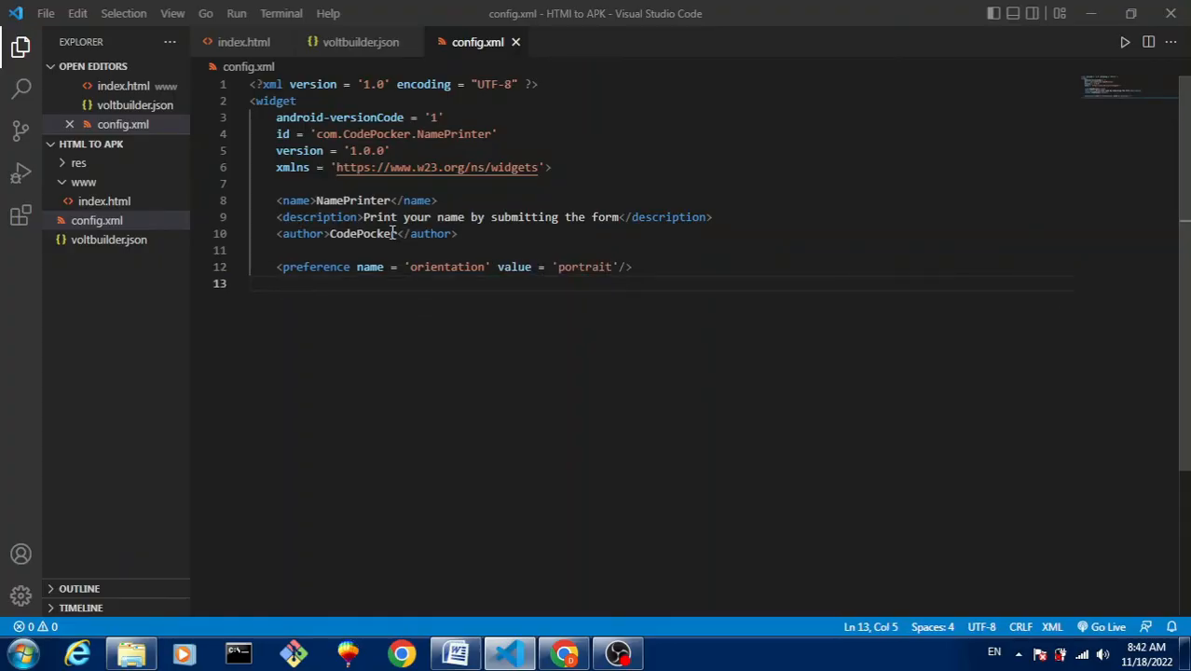
type("</widget>")
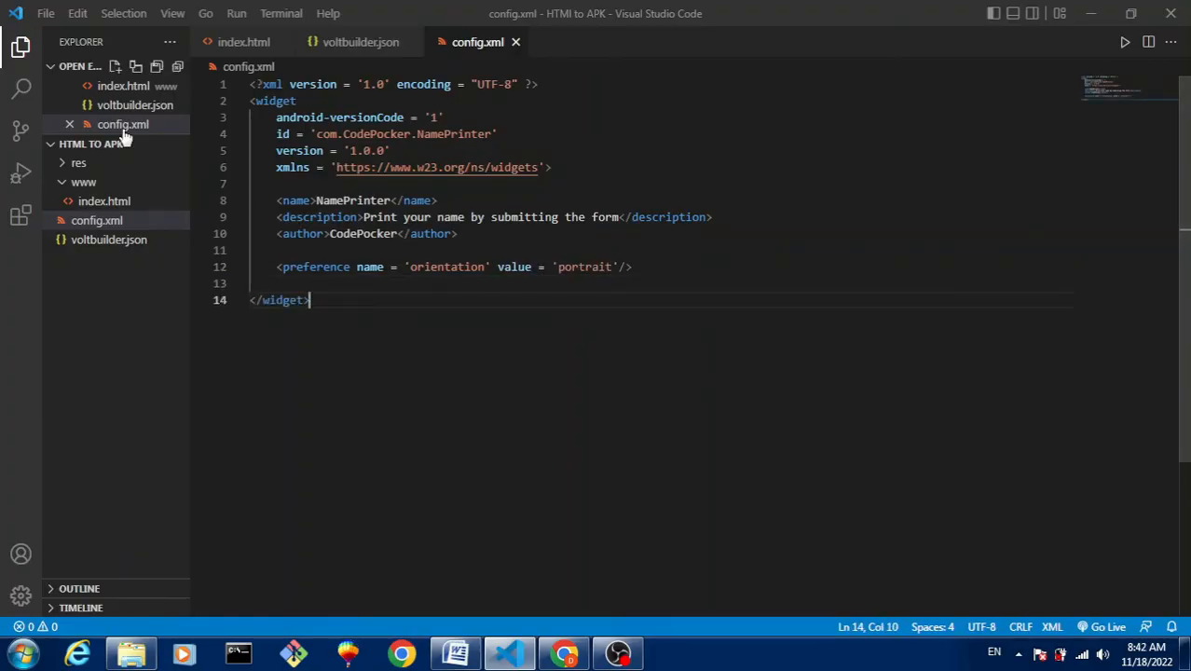
left_click(361, 42)
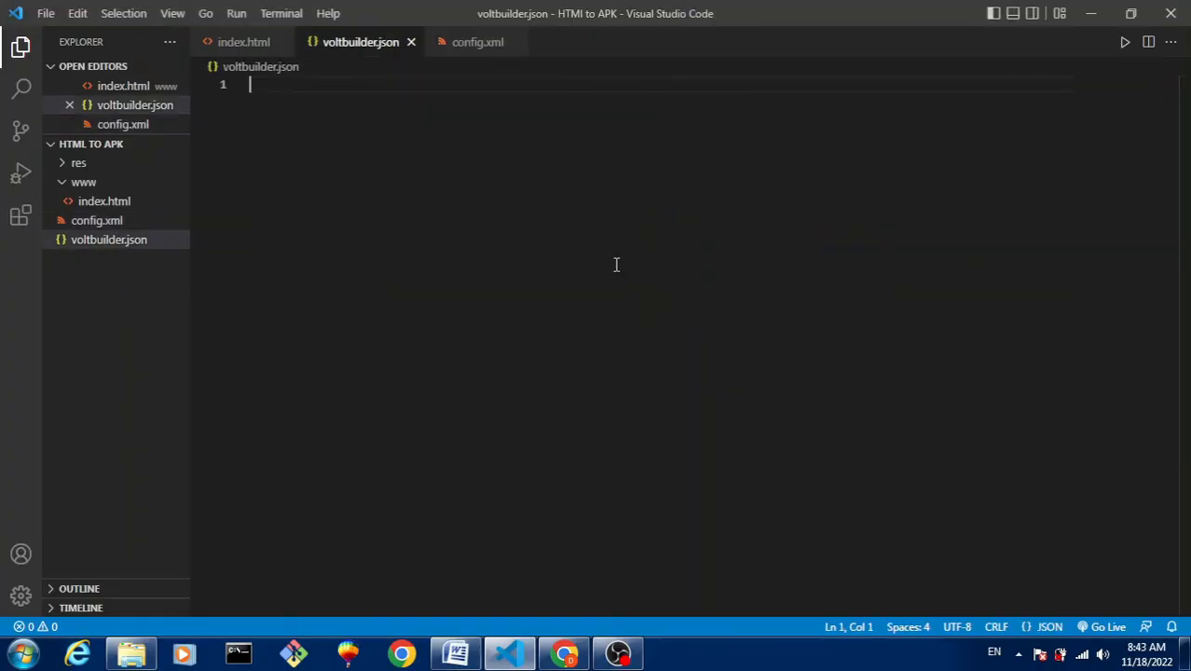
Step: Set "platform": "android" in voltbuilder.json
type("{")
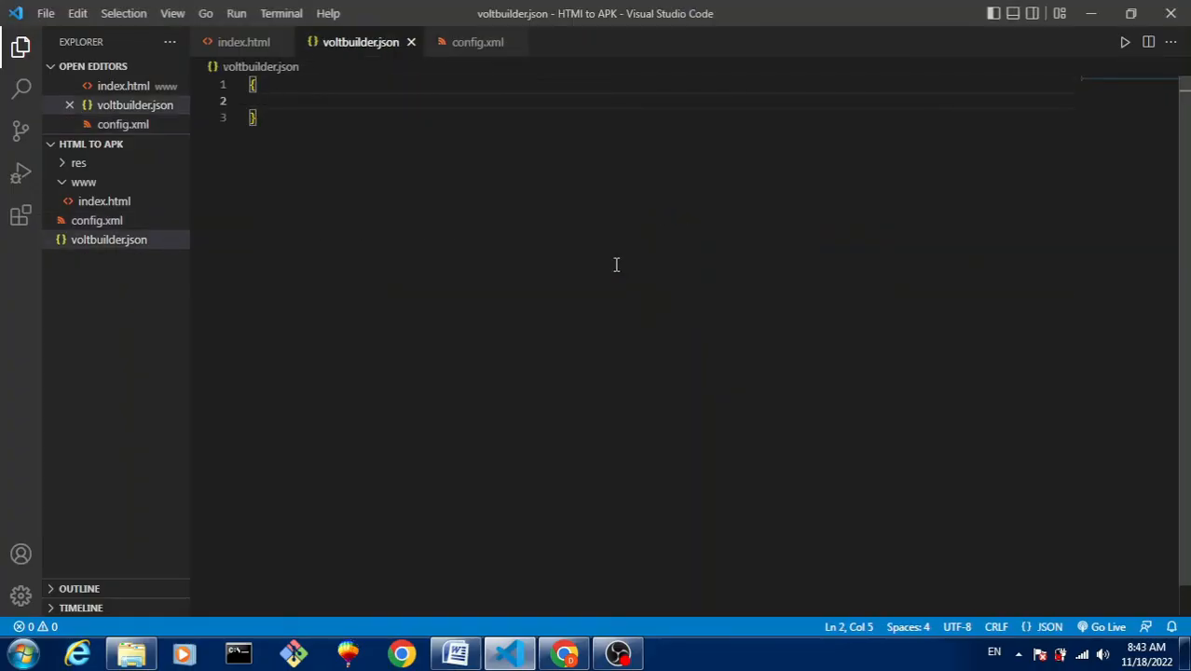
type("\"platform\"")
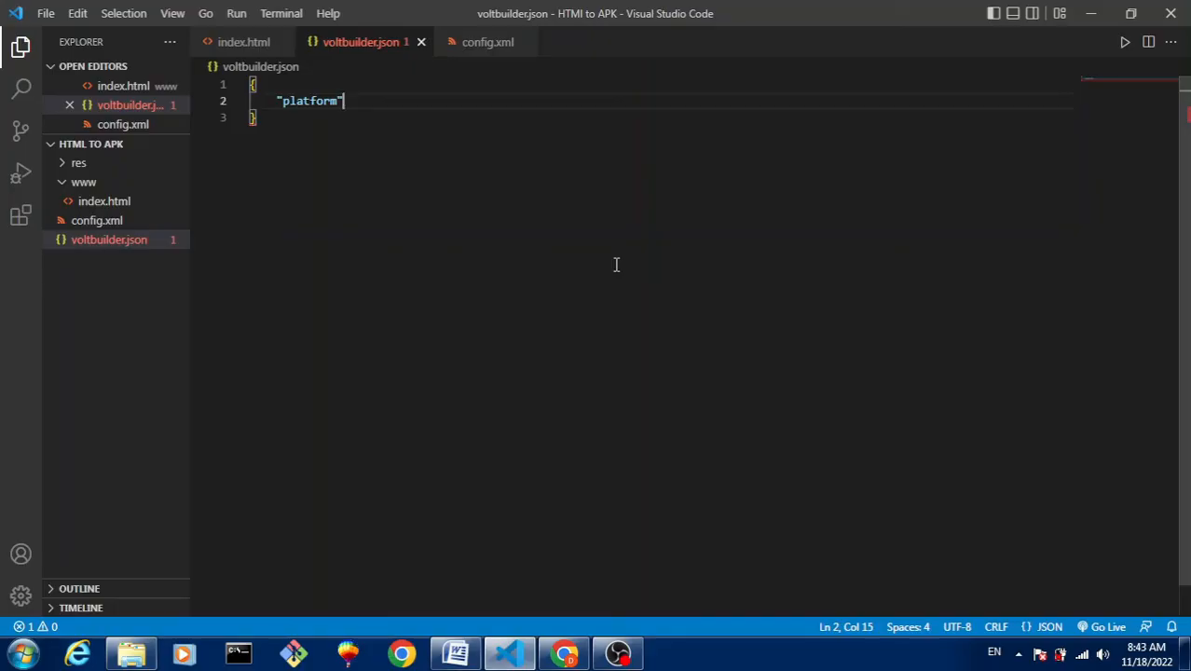
type(": android")
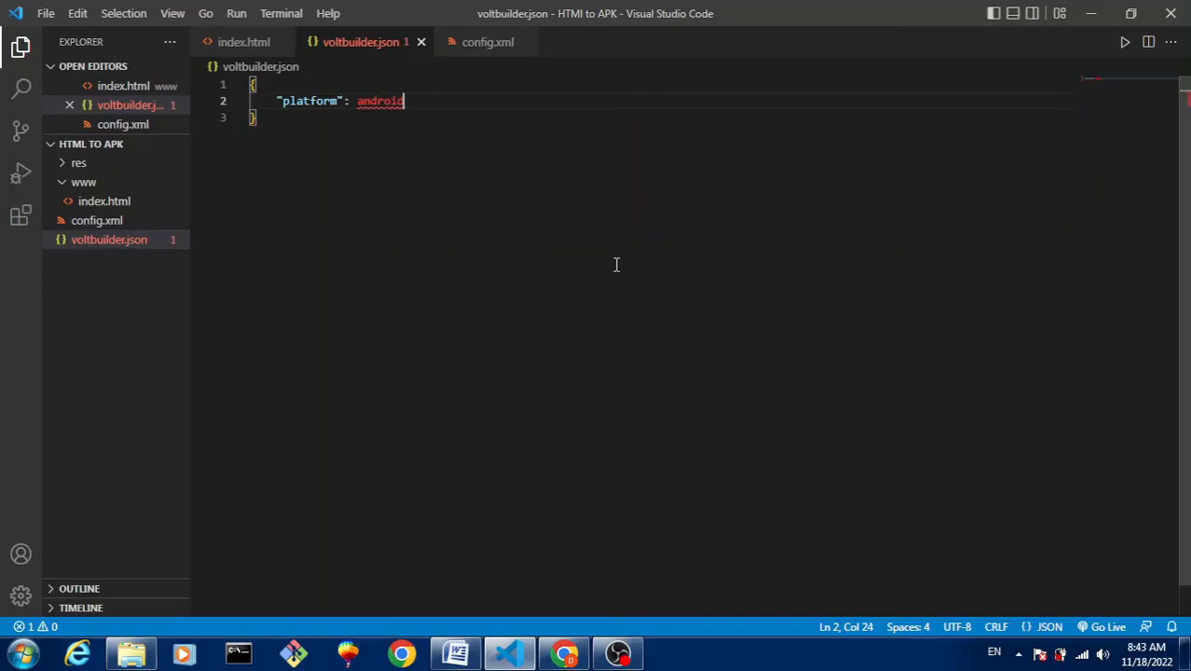
type("\"")
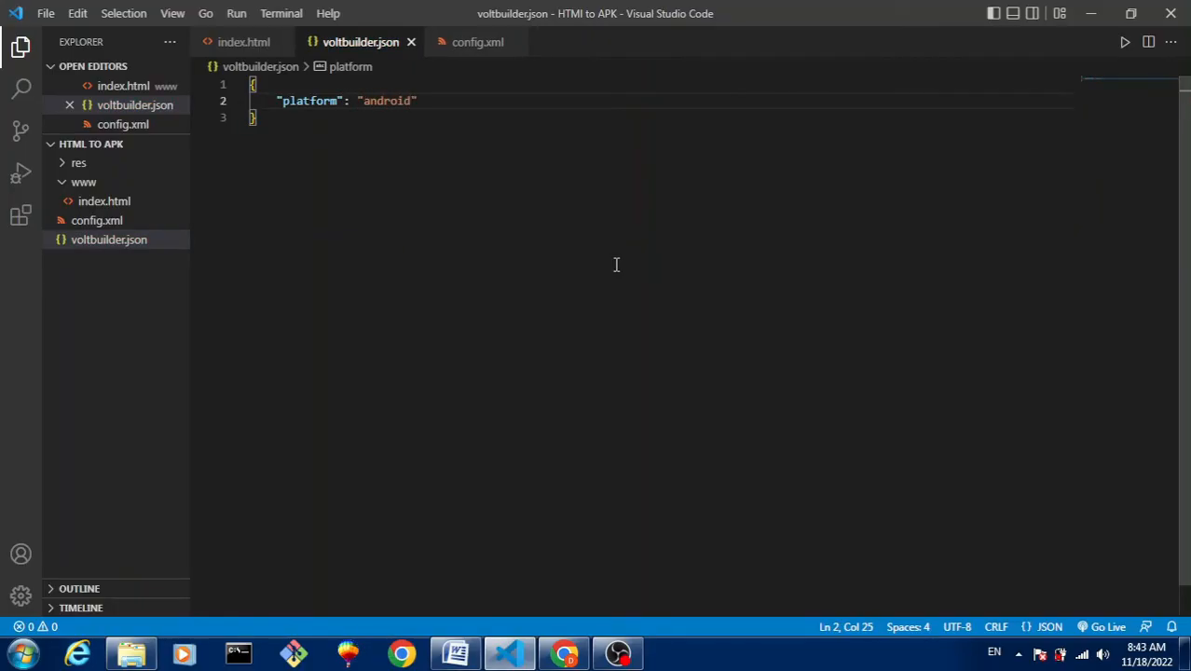
key("Enter")
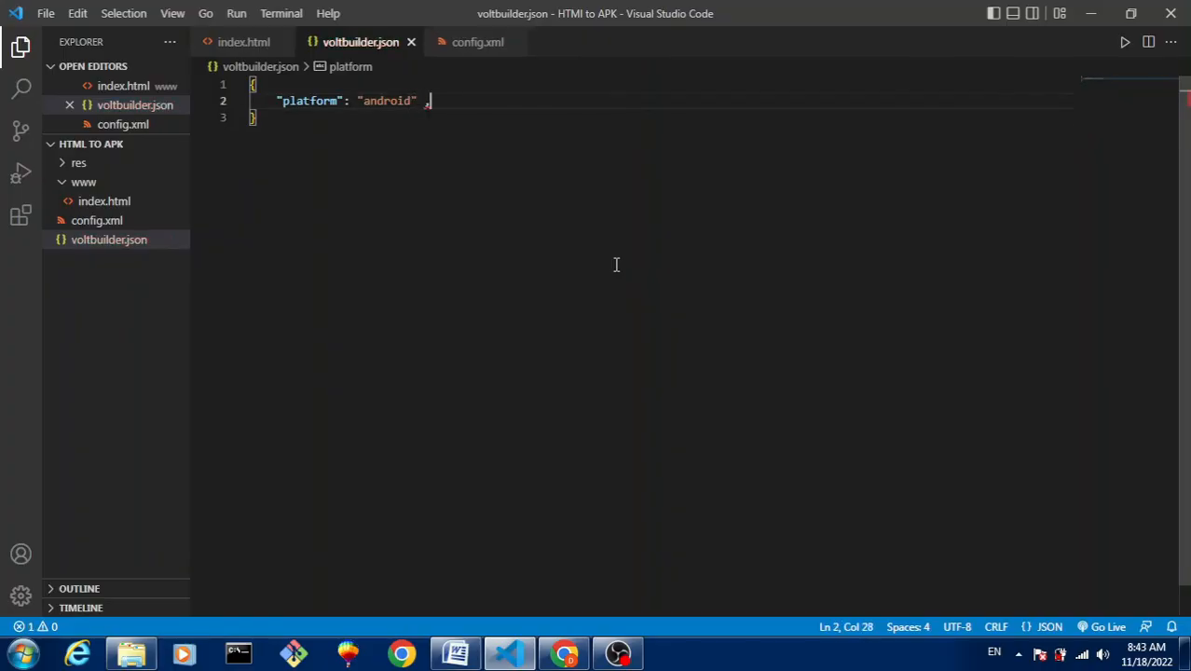
Step: Add "release": "debug" as the second voltbuilder.json setting
key("Enter")
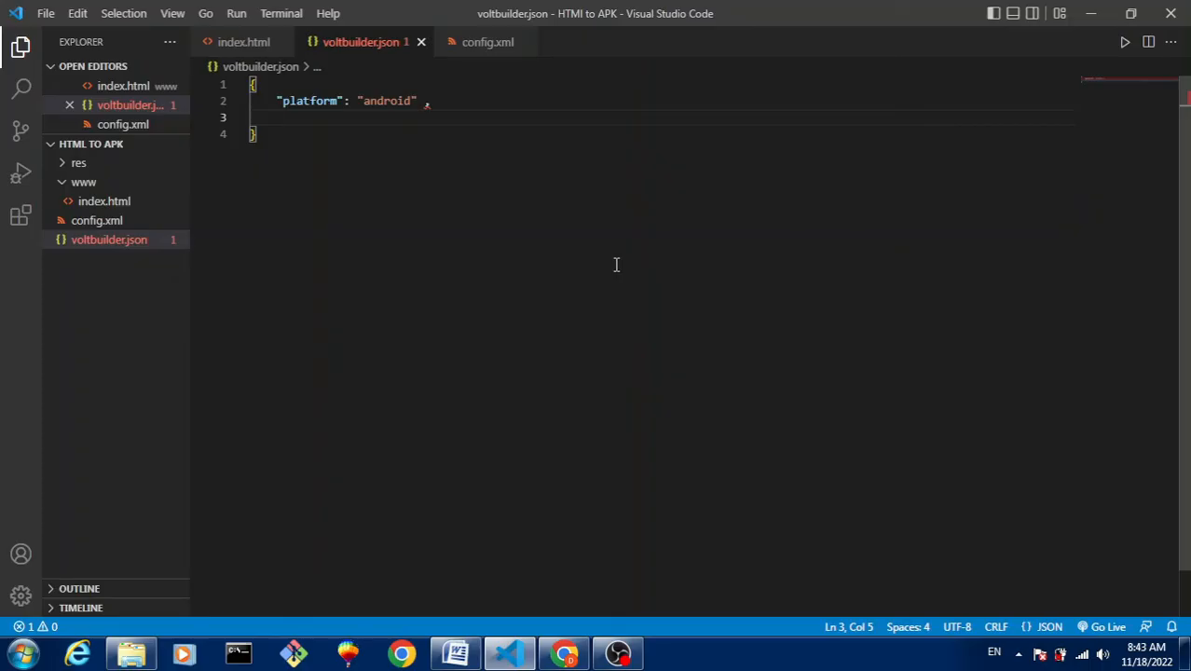
type("\"release\"")
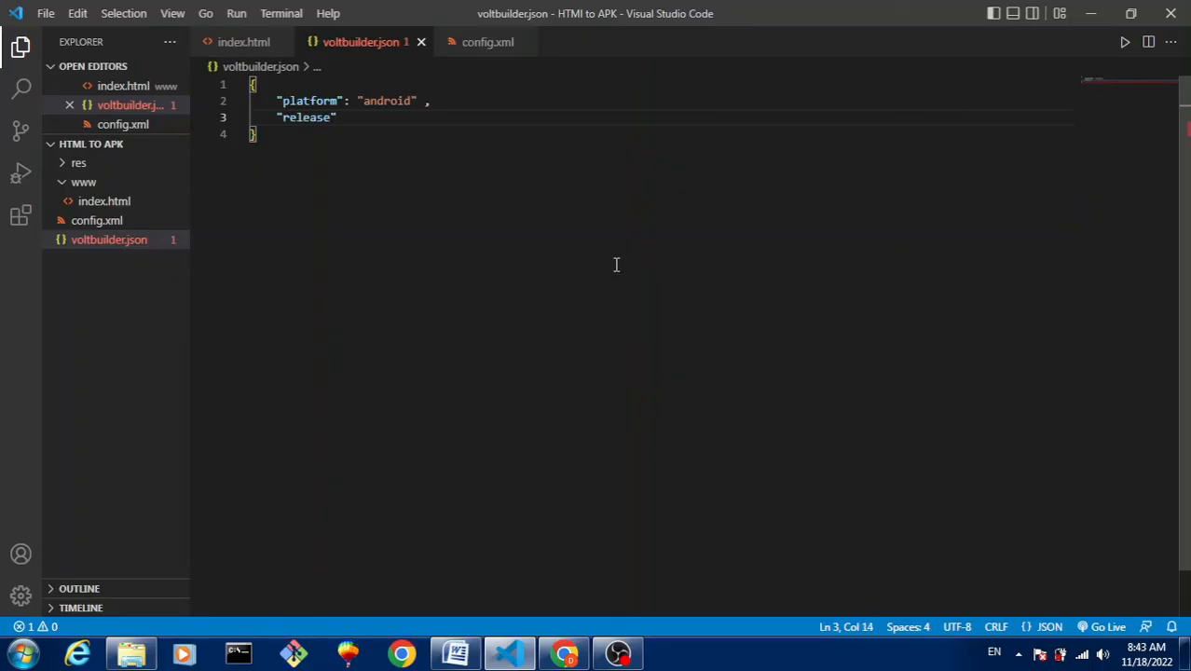
type(": \"debug\"")
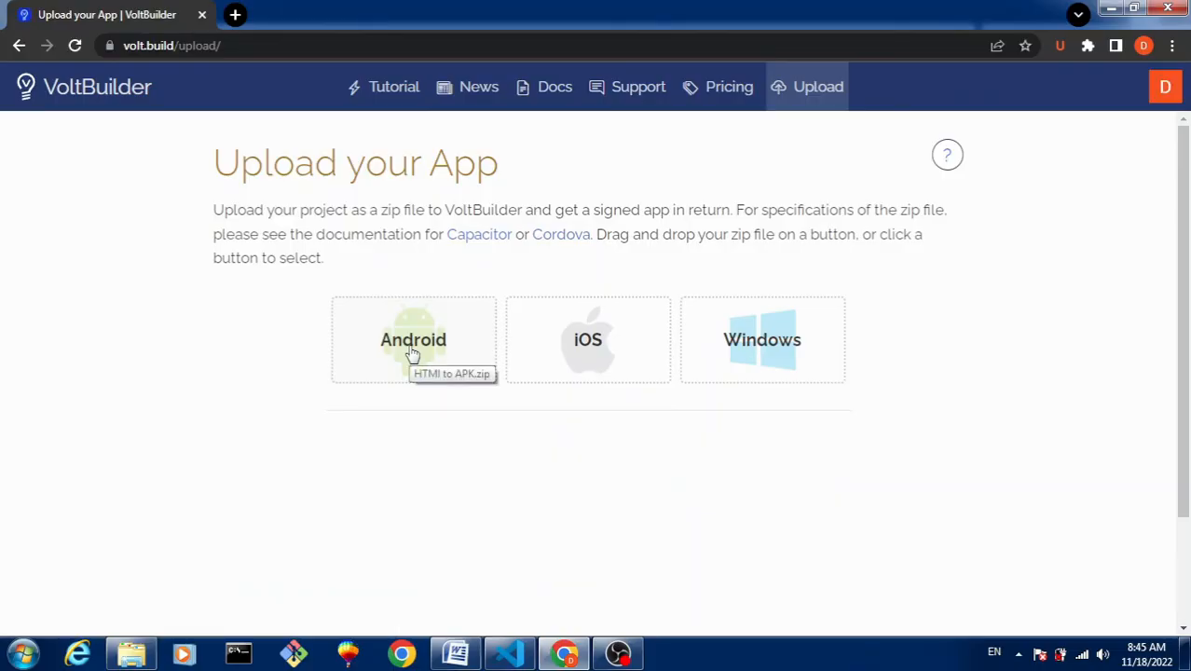
scroll("down", 3)
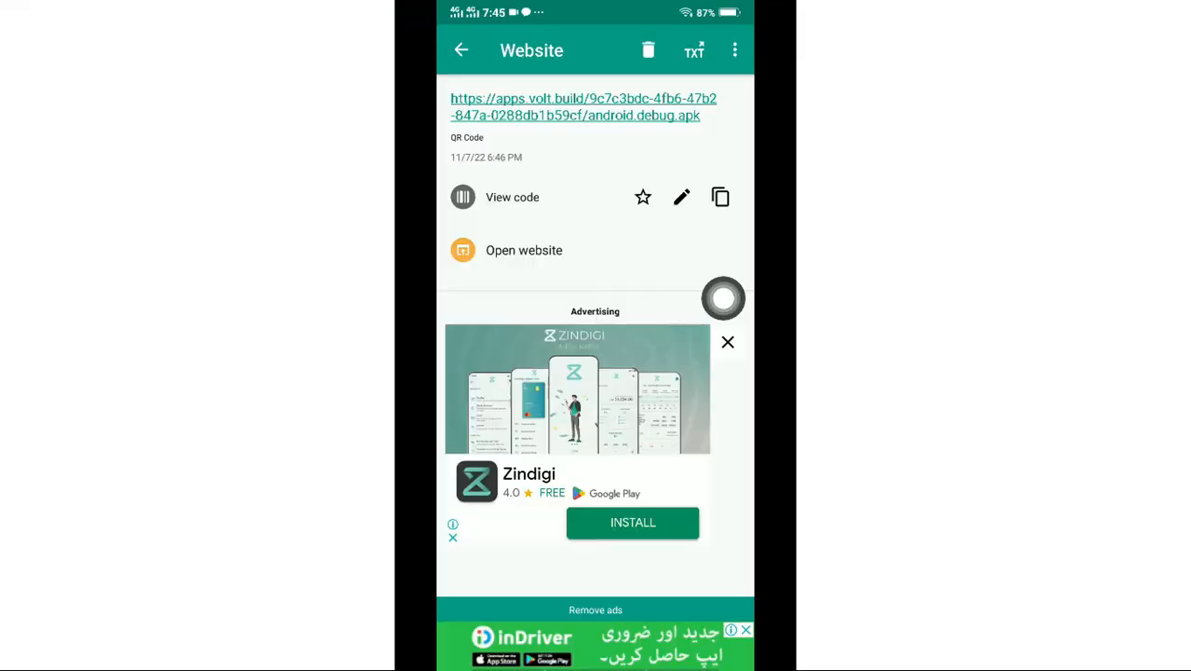
Step: Open the APK download link and install the NamePrinter app on the phone
left_click(524, 249)
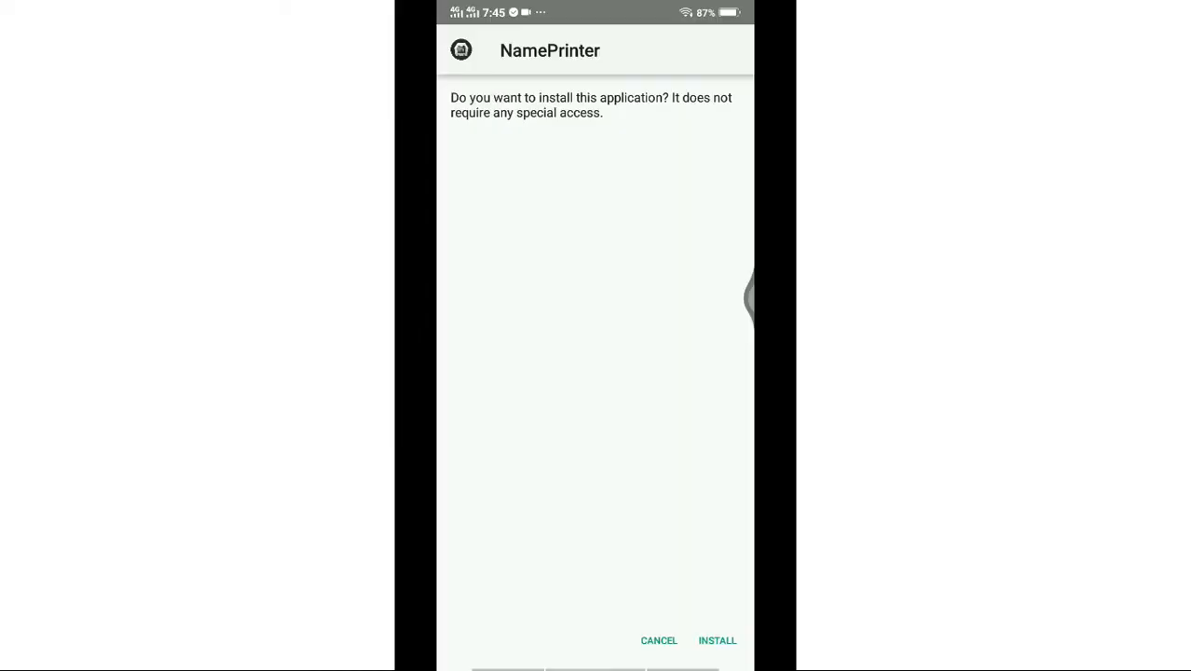
left_click(717, 640)
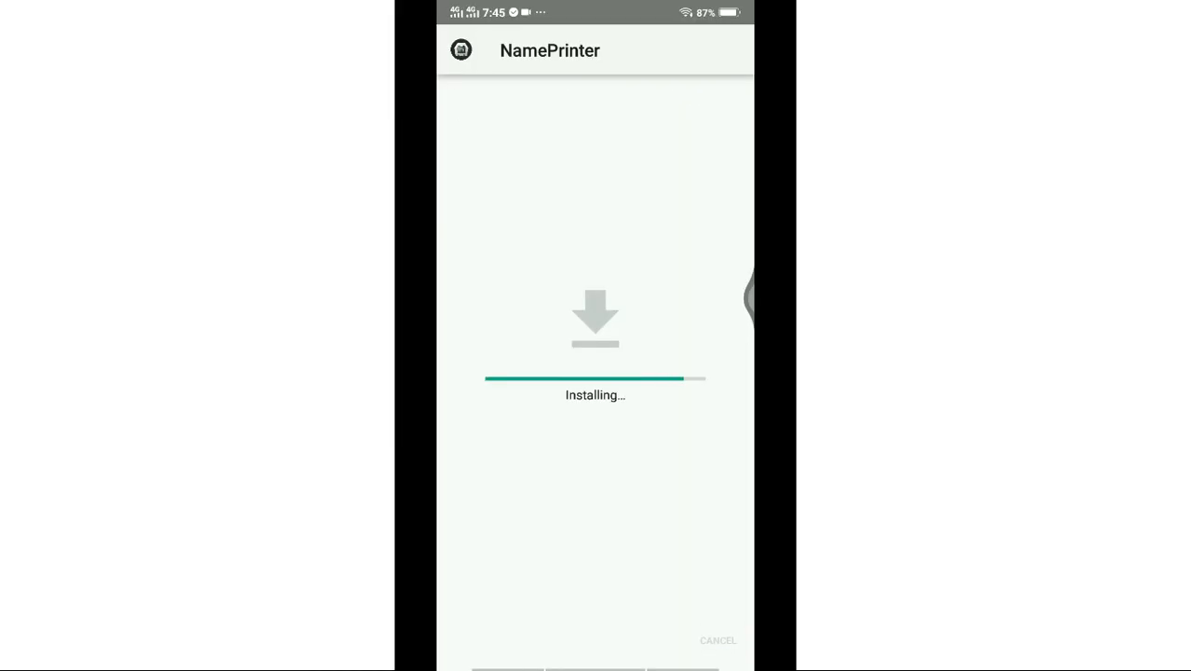